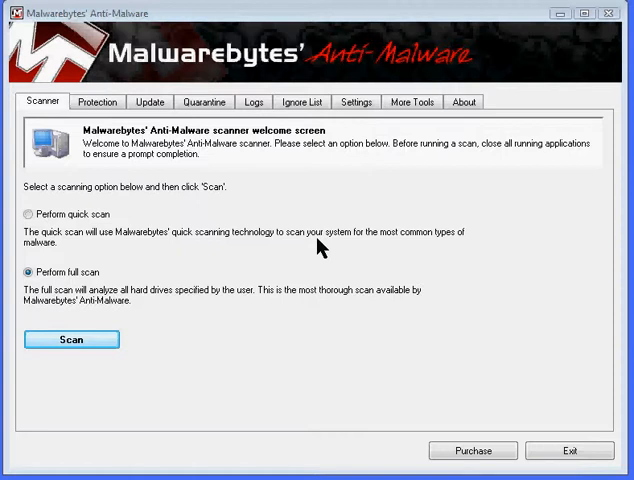
mouse_move(168, 210)
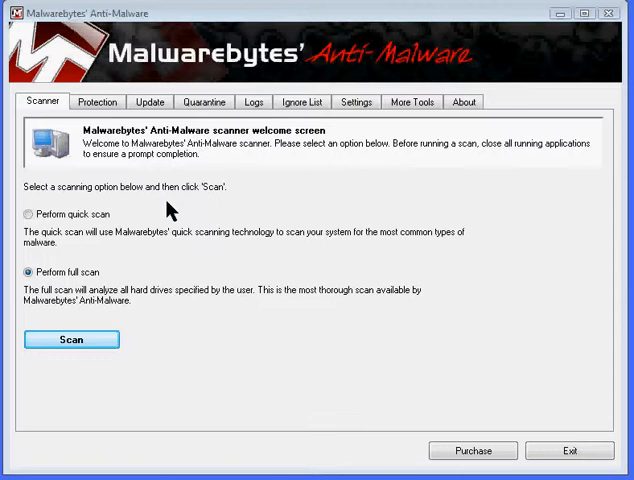
mouse_move(156, 100)
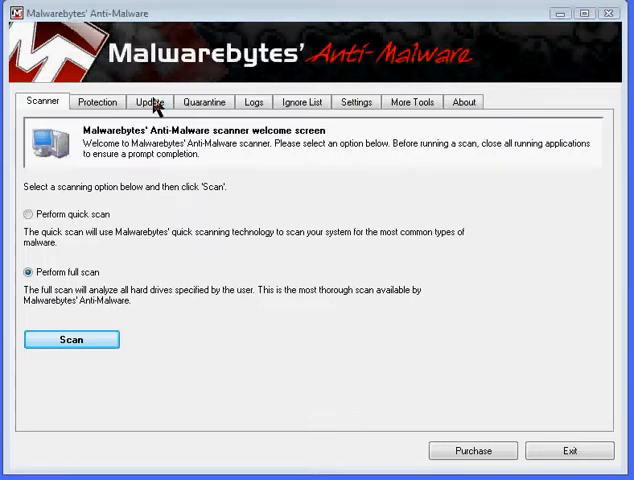
Step: Update the malware database to version 2697 and return to the Scanner screen with Full scan selected
click(148, 100)
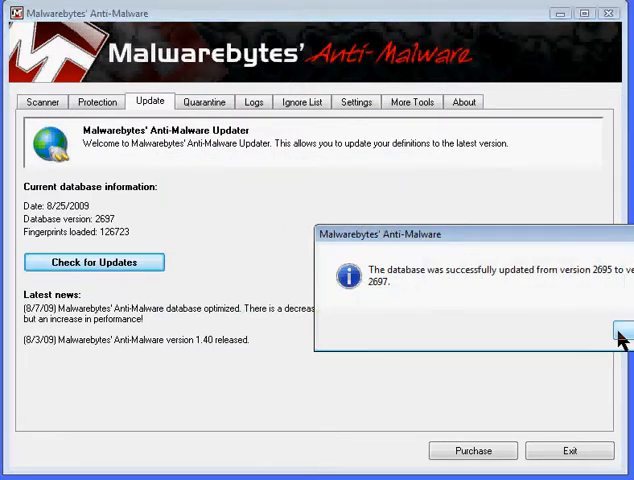
click(40, 100)
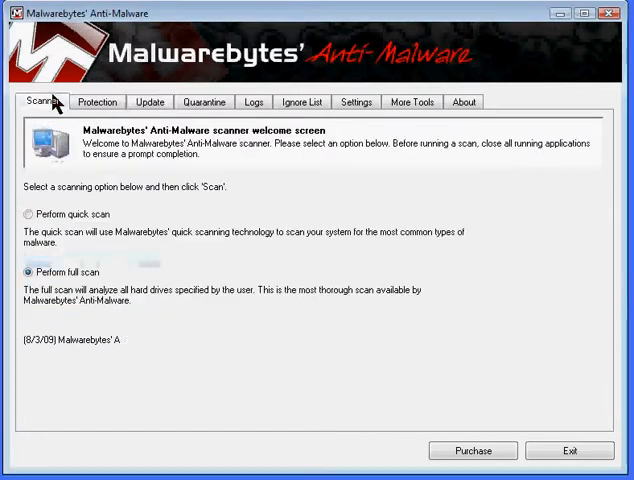